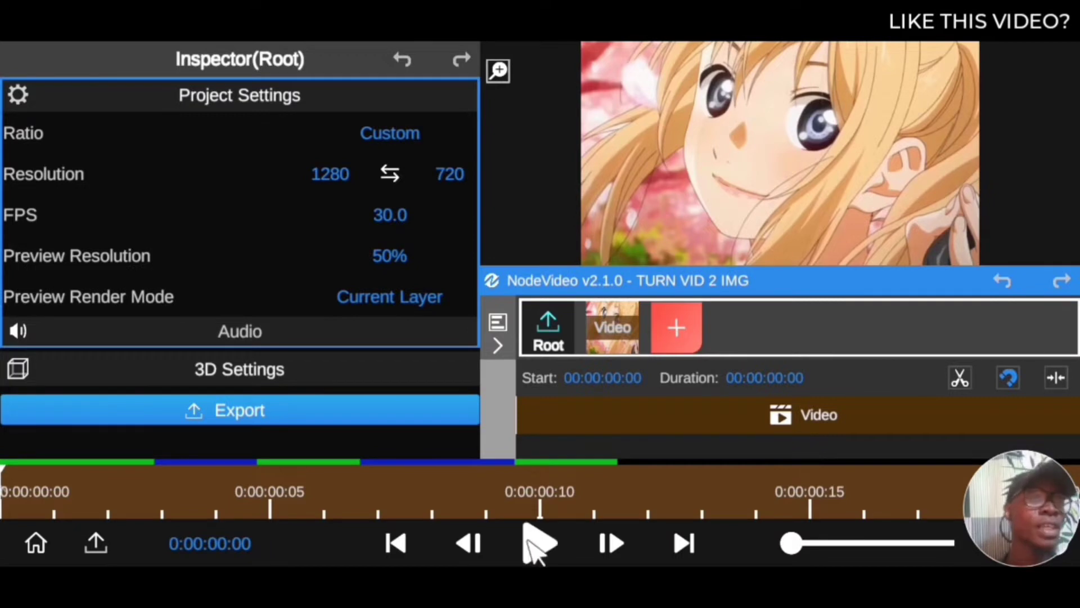
- Enter the Video node from the Root strip to reach its Inspector
left_click(540, 544)
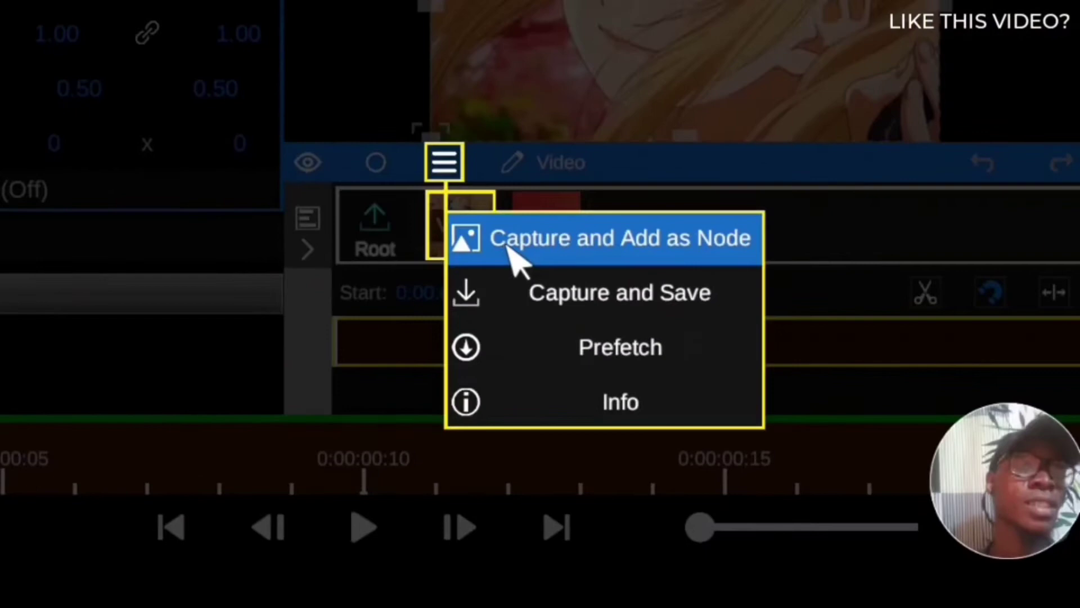
mouse_move(588, 266)
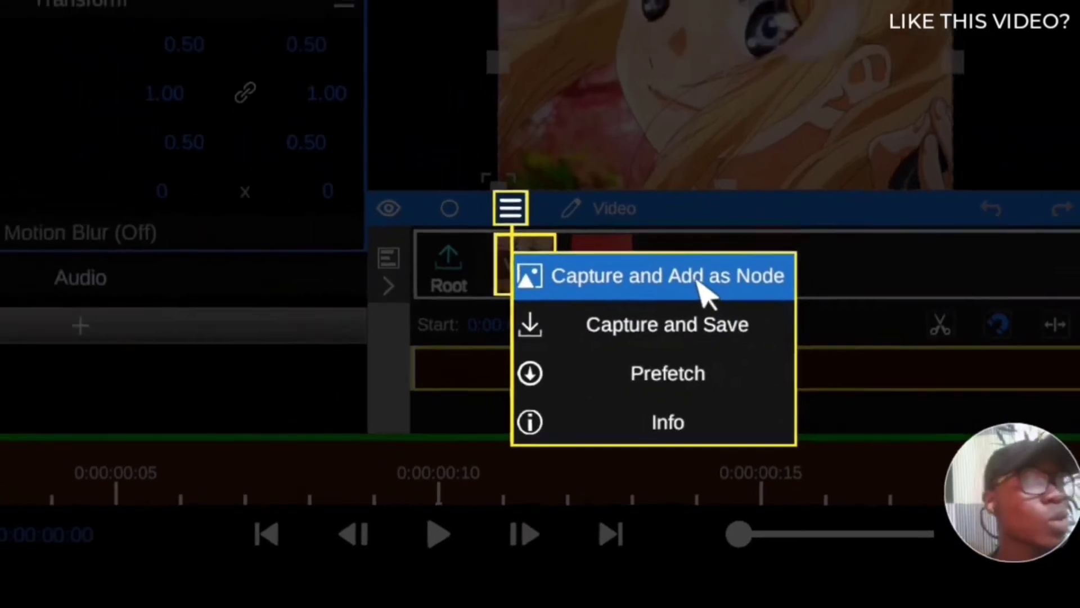
- Capture the current frame as an Image node and delete the original Video node
left_click(668, 276)
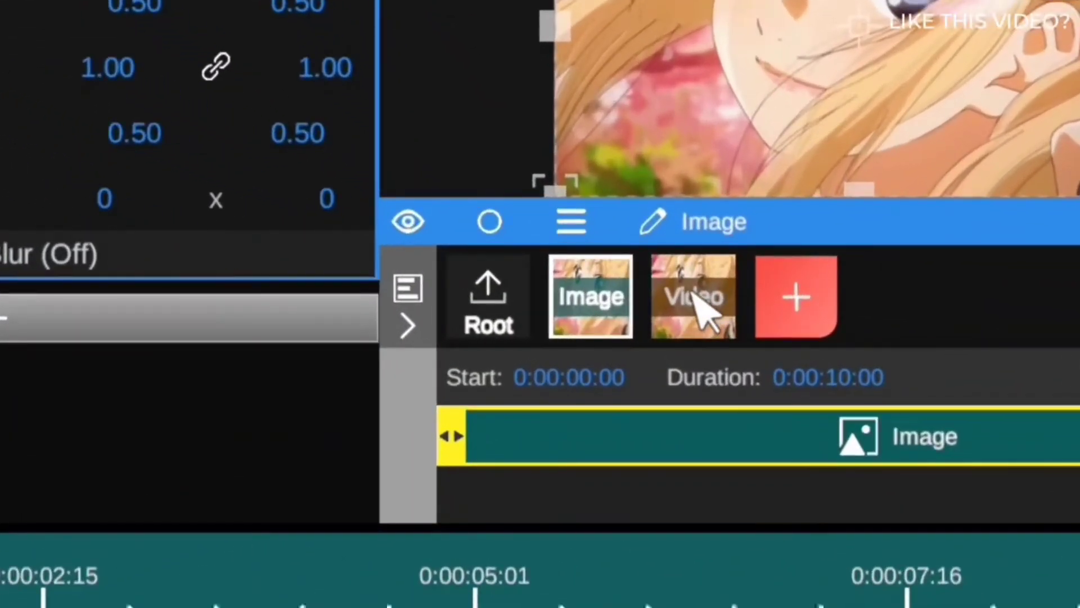
left_click(693, 296)
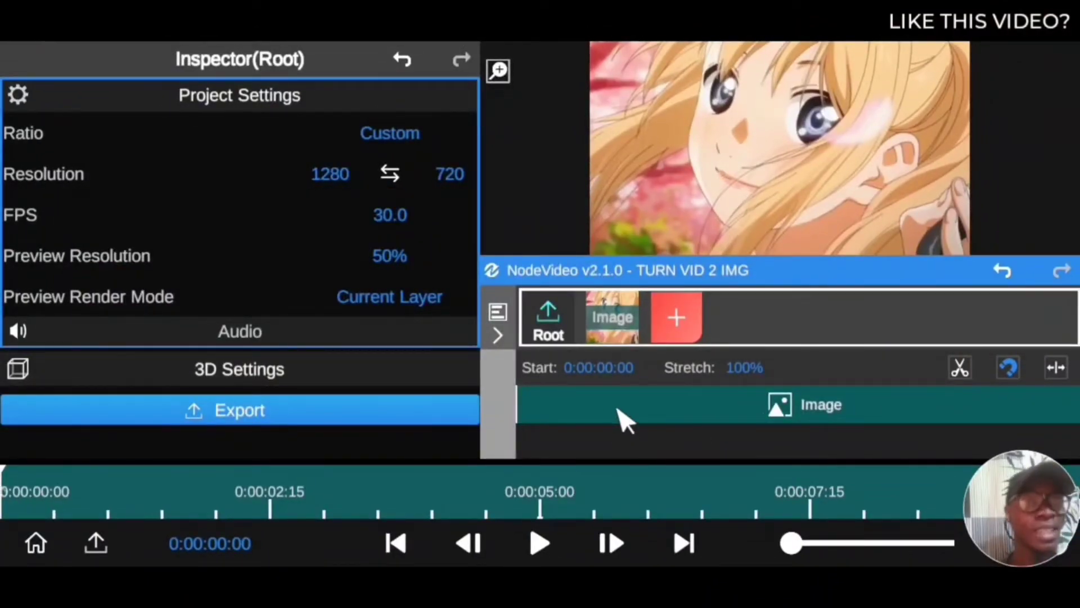
- Stretch the Image clip's right trim handle until its duration reads 0:00:09:26
left_click(815, 404)
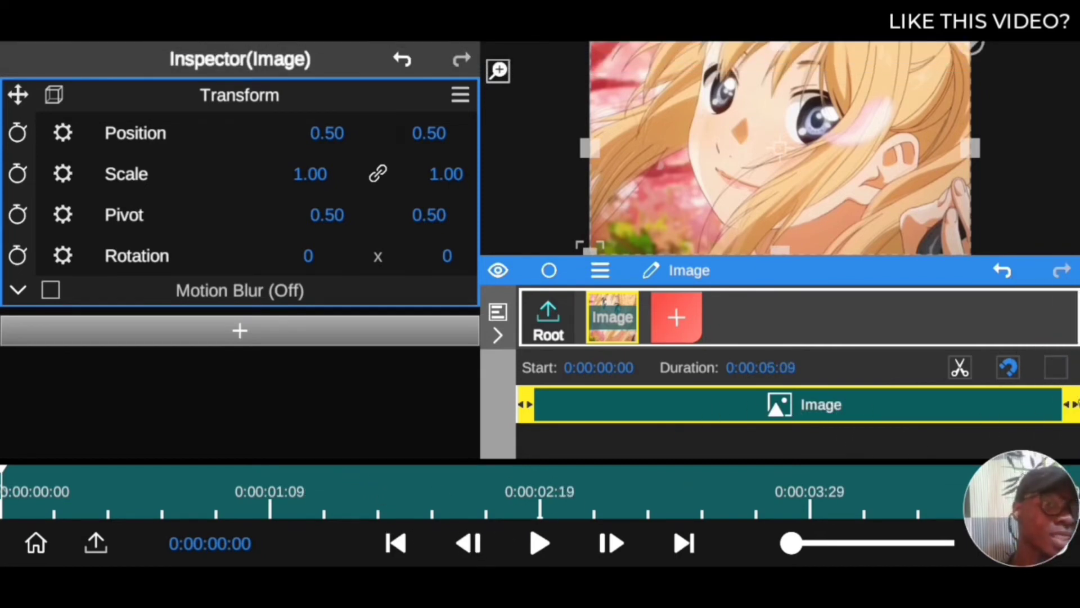
left_click_drag(1061, 404, 1075, 404)
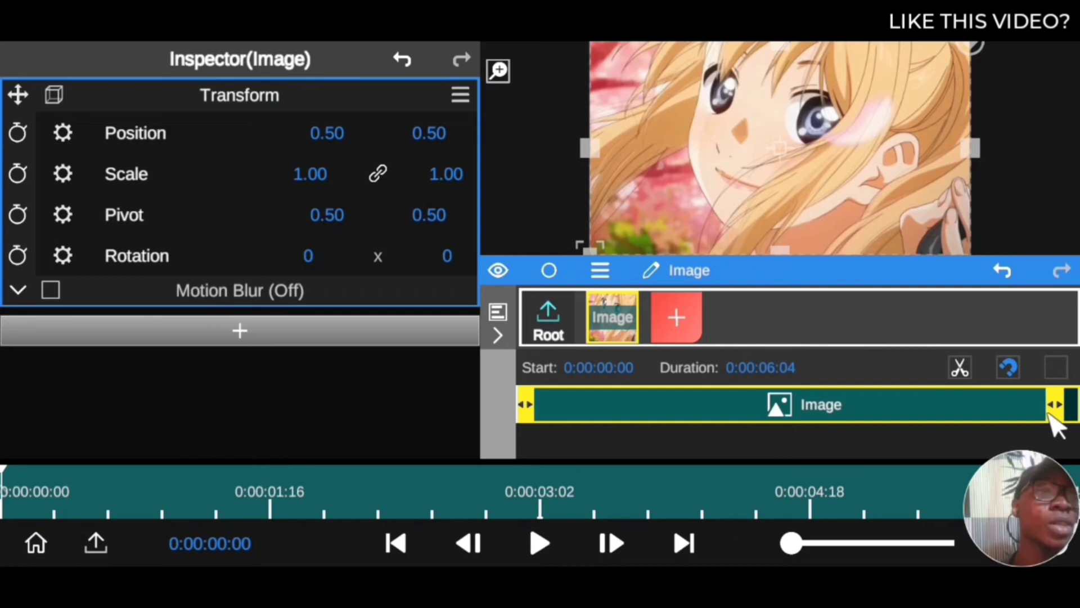
left_click_drag(1055, 404, 1074, 404)
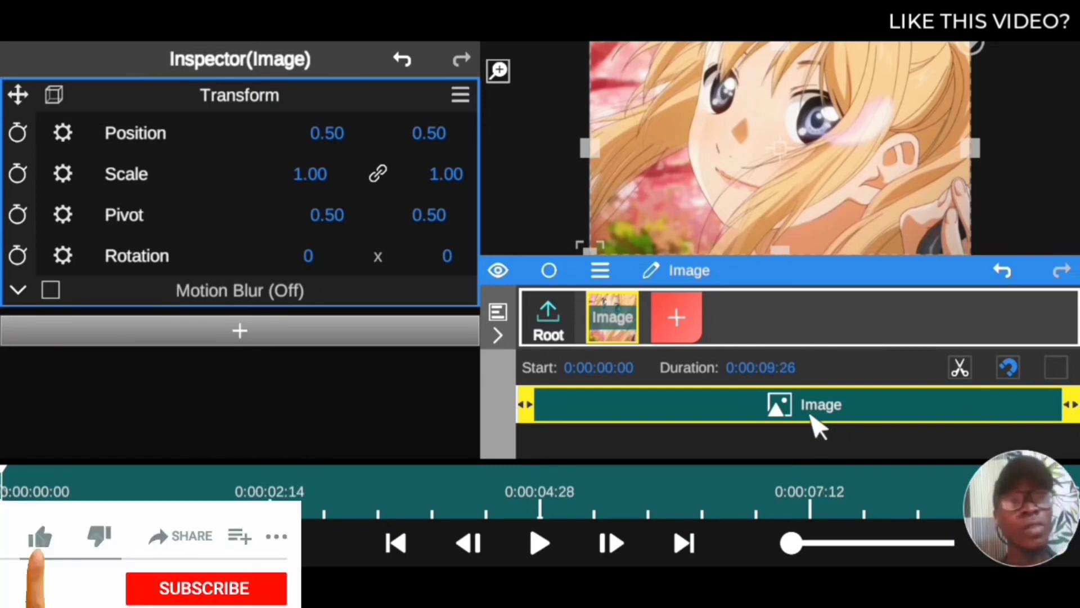
left_click(39, 536)
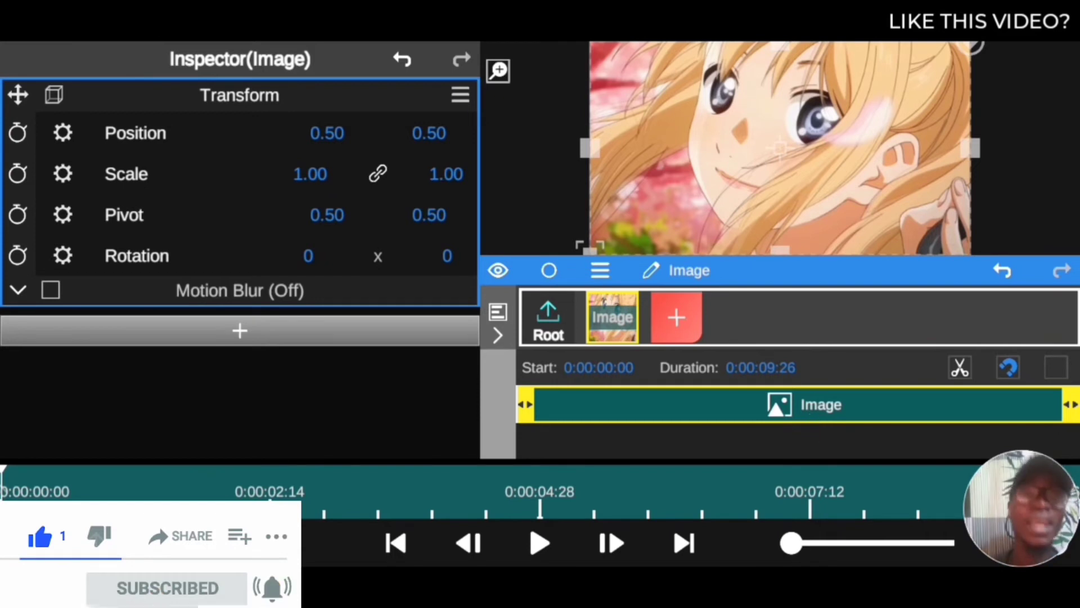